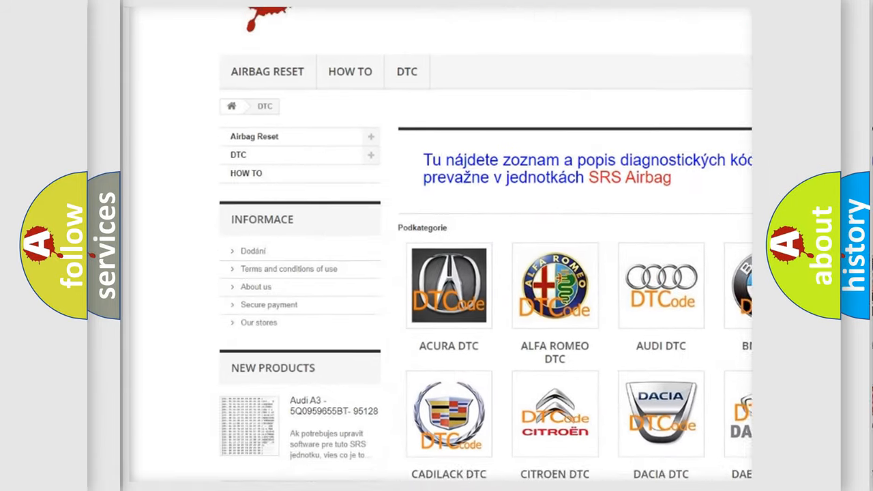
# Scroll the DTC page past the manufacturer tiles to reach the Daewoo P1895 code entry.
pyautogui.scroll(-3)
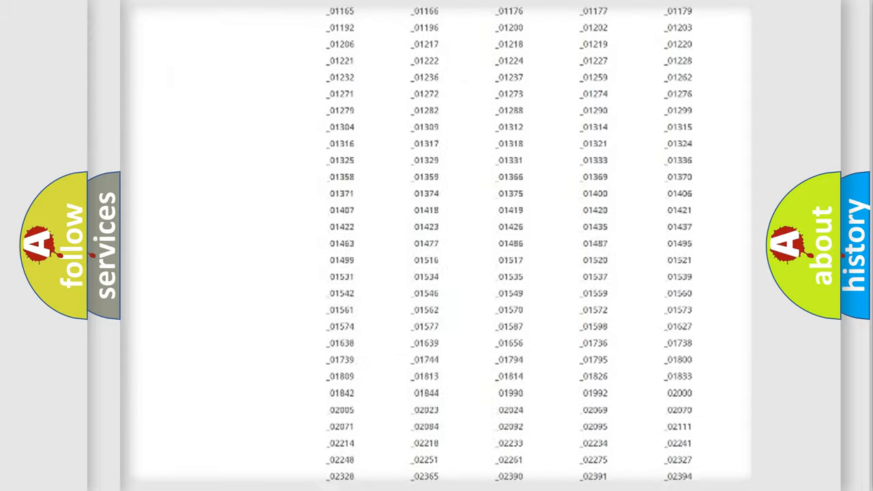
pyautogui.scroll(3)
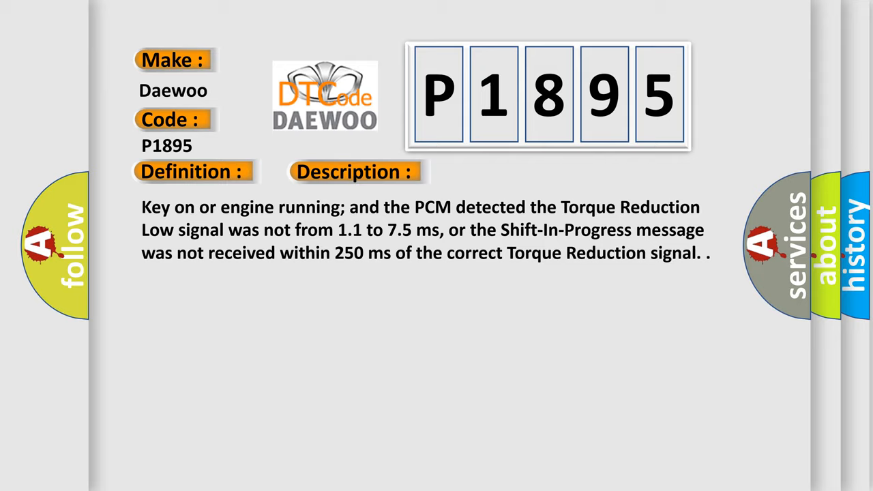
# Advance to the P1895 Cause slide: faulty Class 2 data line or failed TCM/PCM.
pyautogui.click(502, 172)
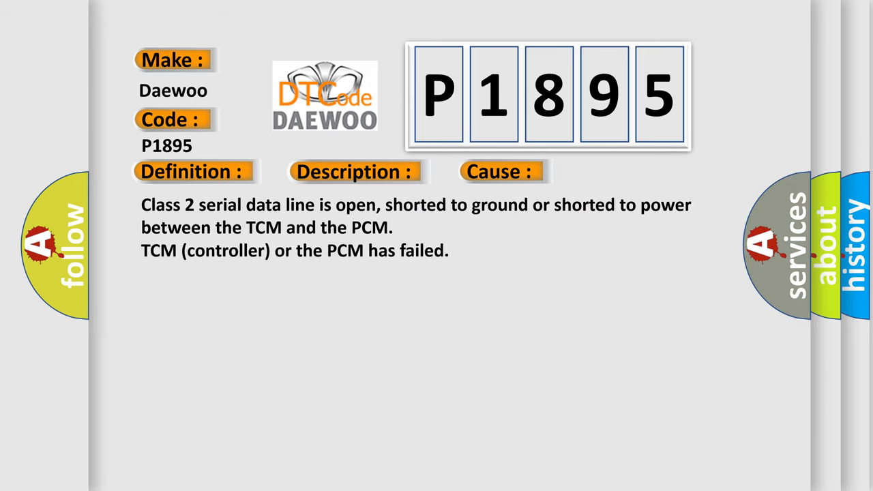